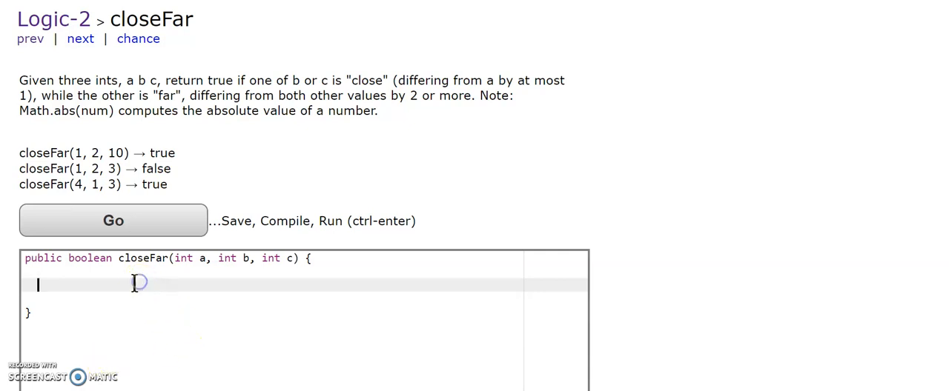
pyautogui.moveTo(133, 284)
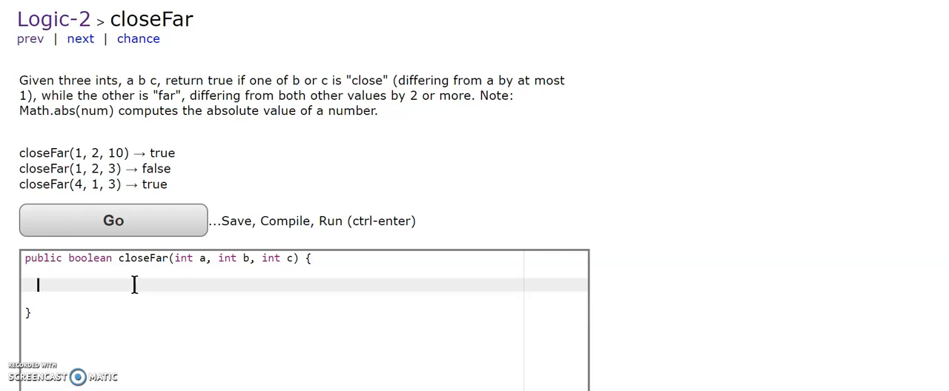
# Begin an if statement with opening parenthesis inside the empty closeFar body
pyautogui.write('if(')
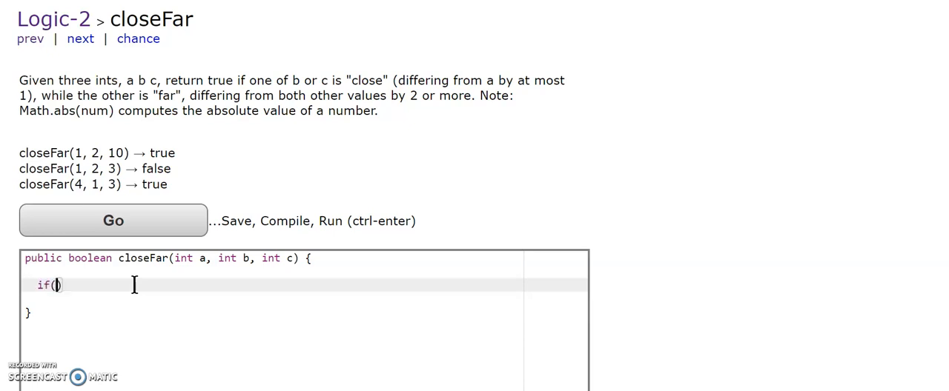
# Write the condition Math.abs(a-b) <= 1 && Math.abs(a-c) >= 2 && Math.abs(b-c) >= 2
pyautogui.write('Math')
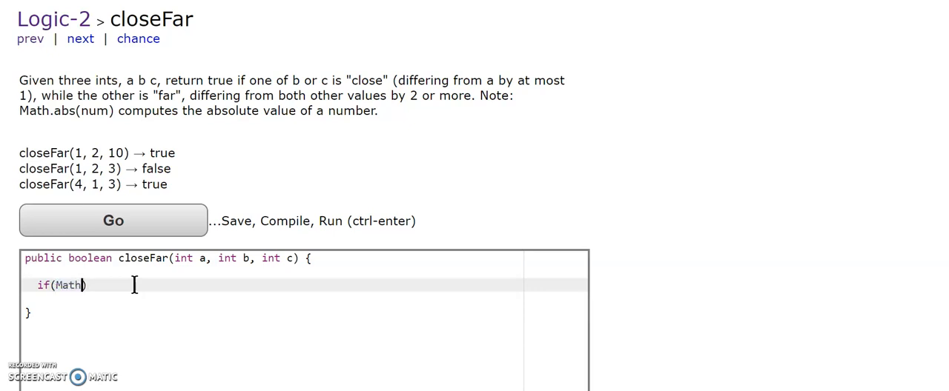
pyautogui.write('.abs(')
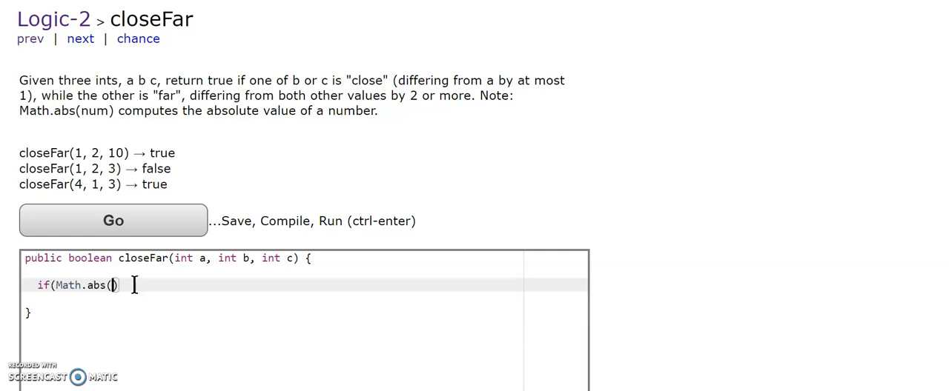
pyautogui.write('a-b')
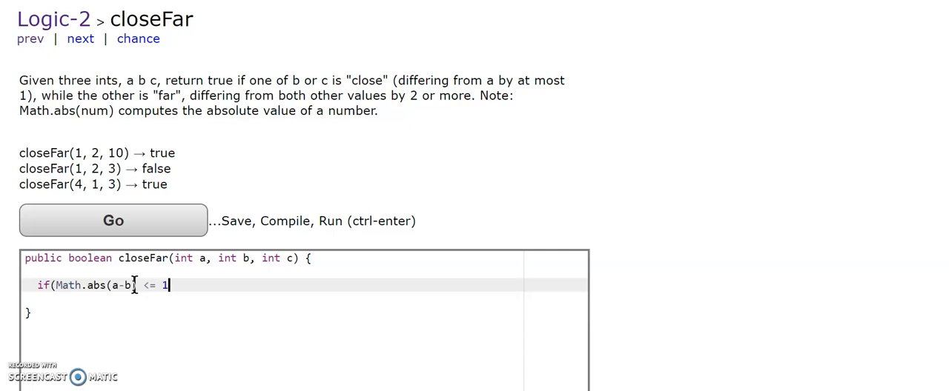
pyautogui.write('&& M')
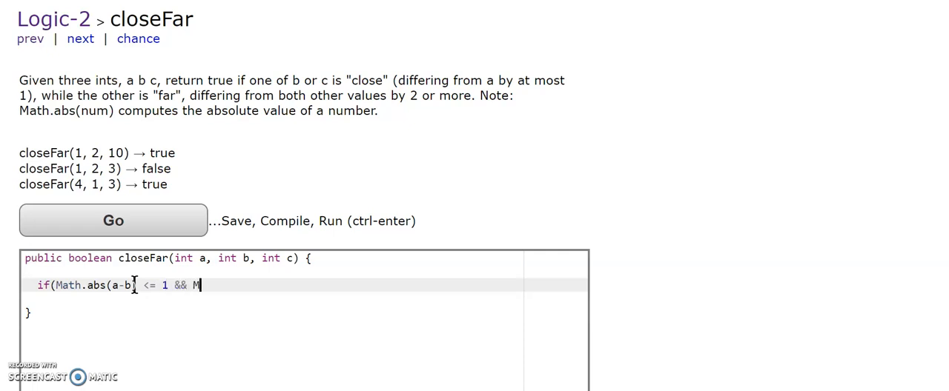
pyautogui.write('ath.abs')
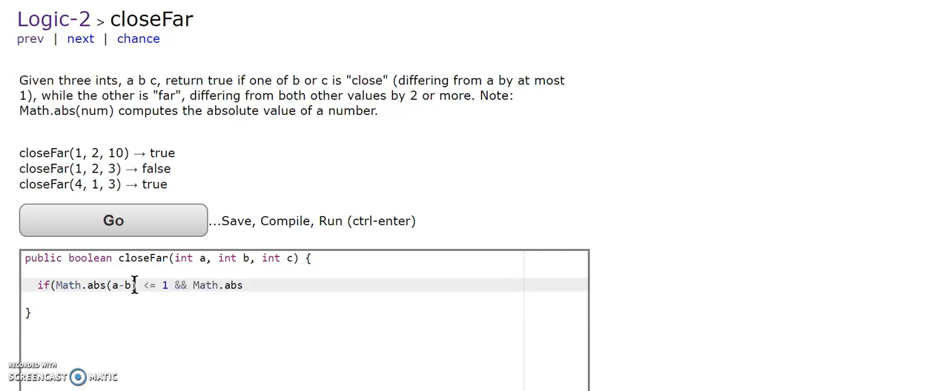
pyautogui.write('(a-c)')
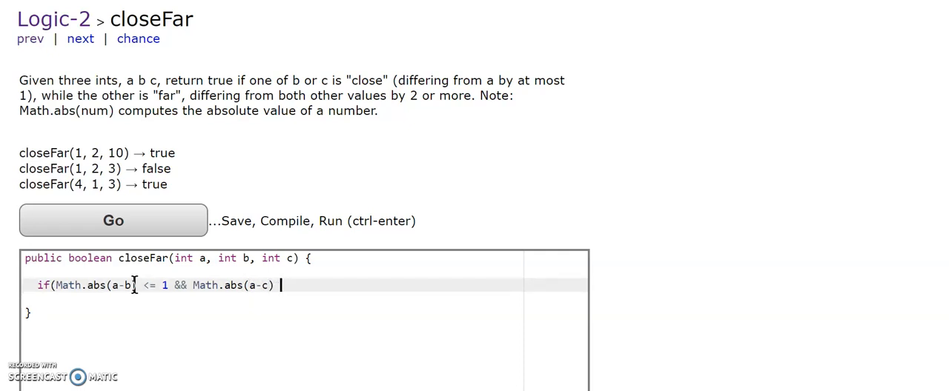
pyautogui.write('>=2 && Math.abs(')
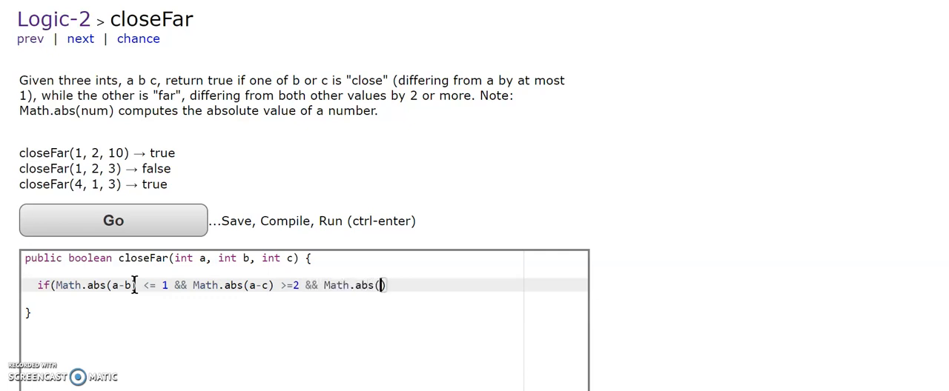
pyautogui.write('b-c)')
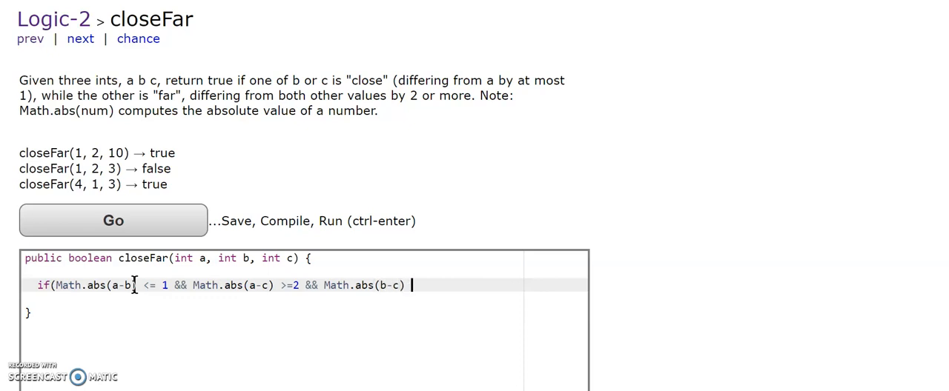
pyautogui.write('>= 2){')
pyautogui.write('}else')
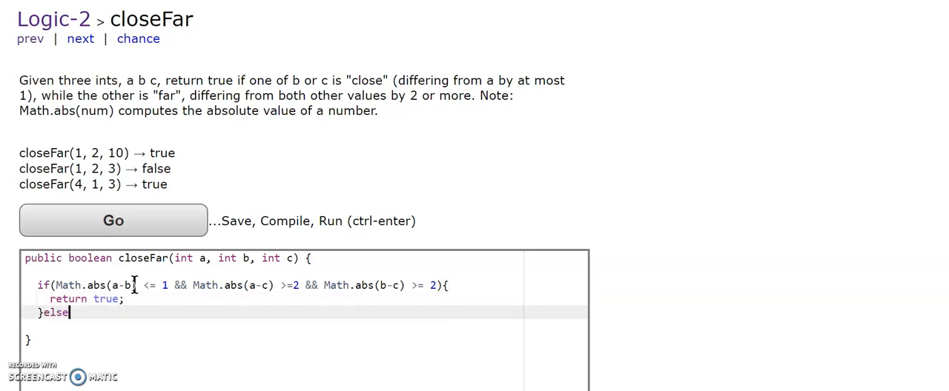
# Add the mirrored else-if: Math.abs(a-c) <= 1 && Math.abs(a-b) >= 2 && Math.abs(b-c) >= 2
pyautogui.write('if(Math')
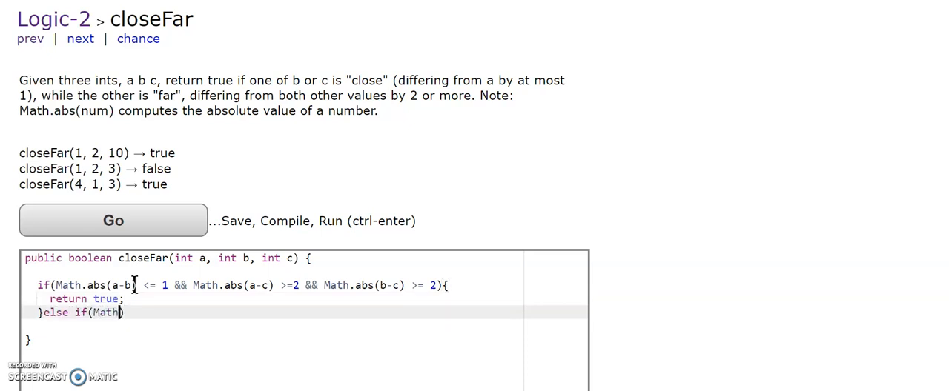
pyautogui.write('abs(')
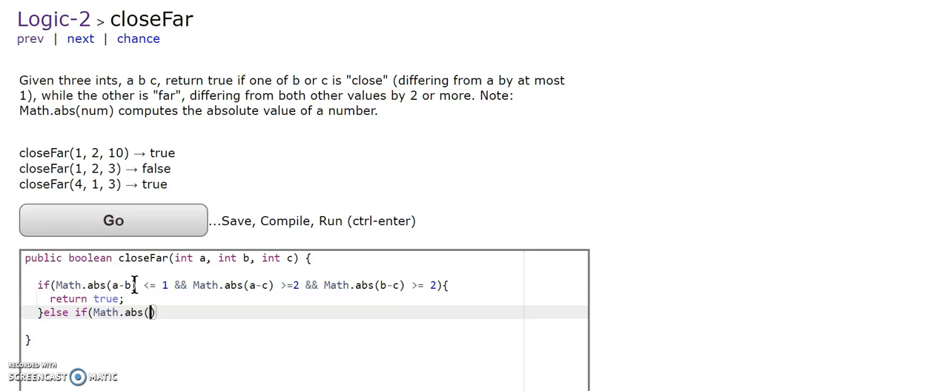
pyautogui.write('a-c)')
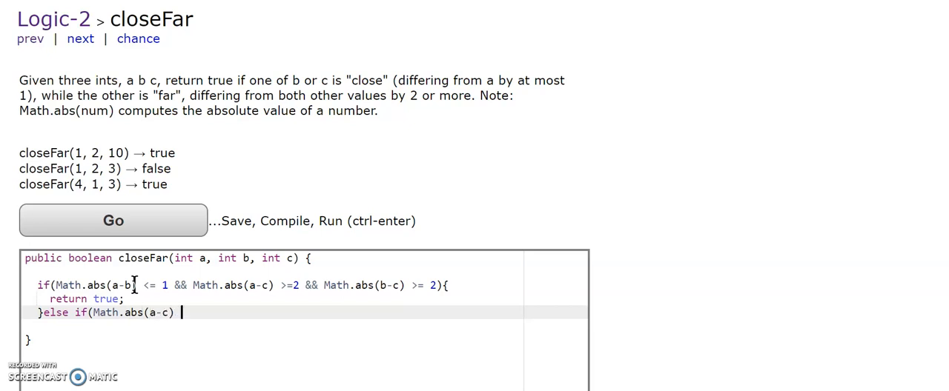
pyautogui.write('<=1 && Ma')
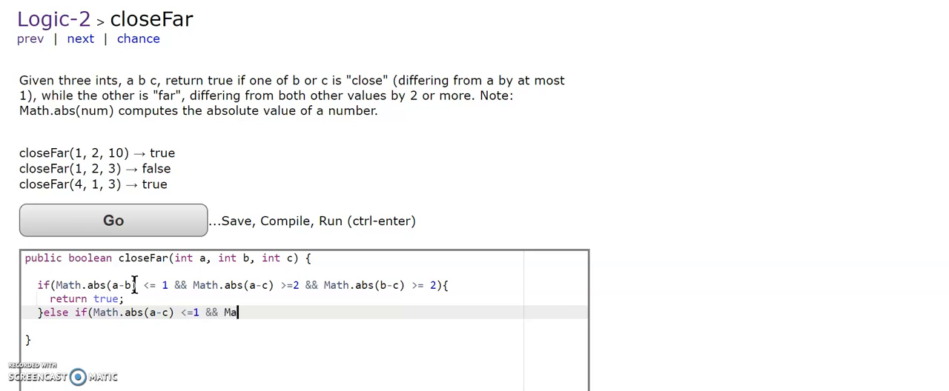
pyautogui.write('th.abs(')
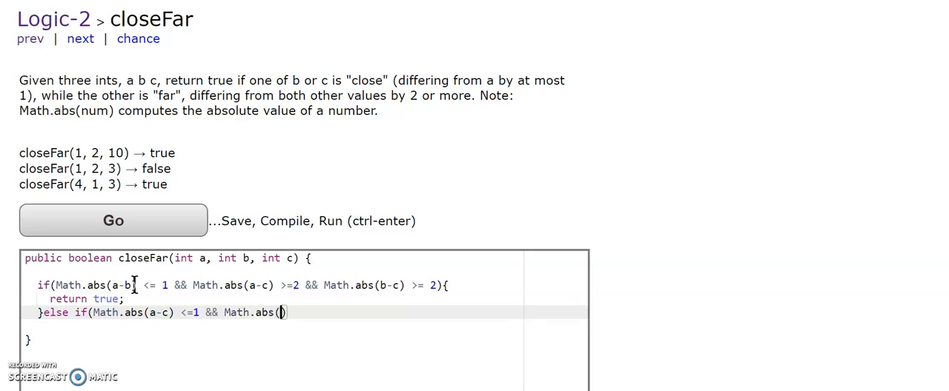
pyautogui.write('a-b')
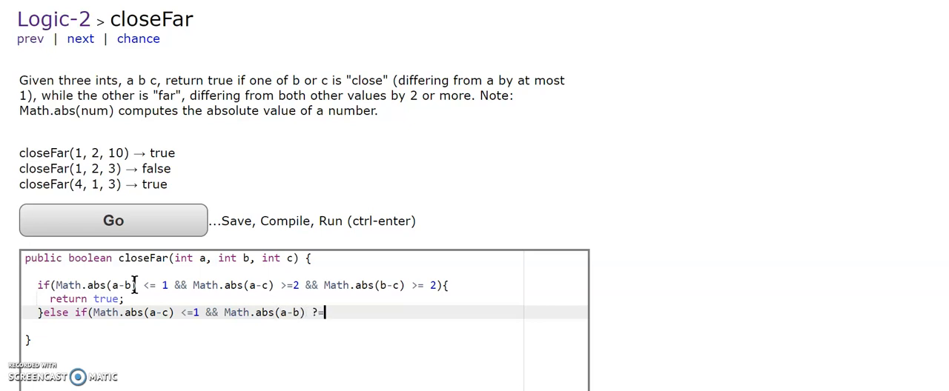
pyautogui.write('>=')
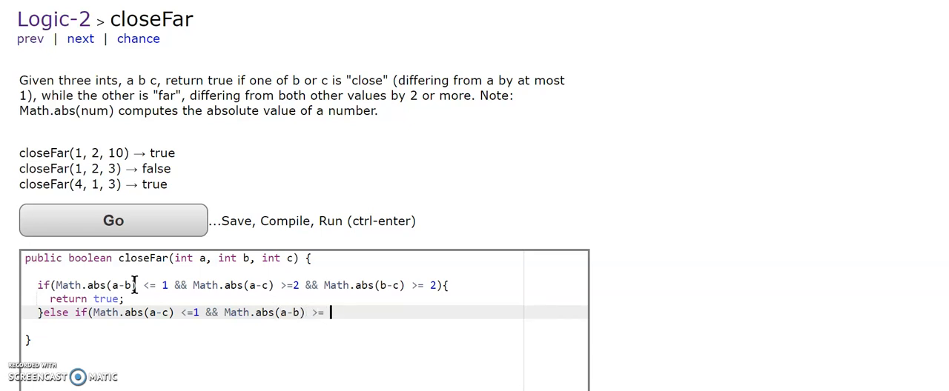
pyautogui.write('2 && Math.abs(')
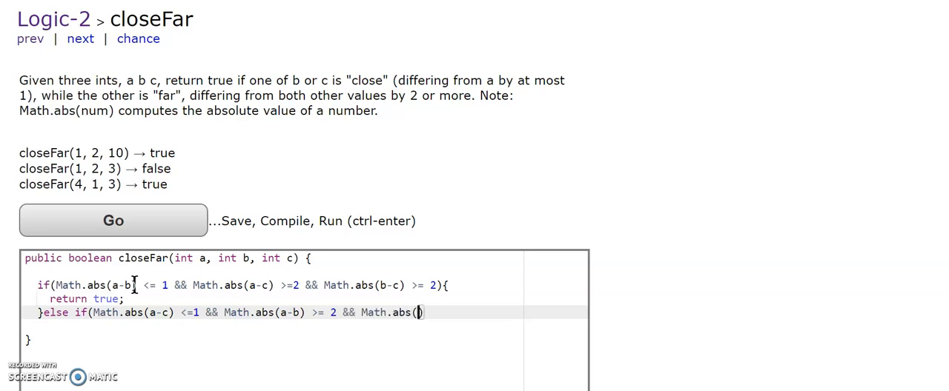
pyautogui.write('b-c)')
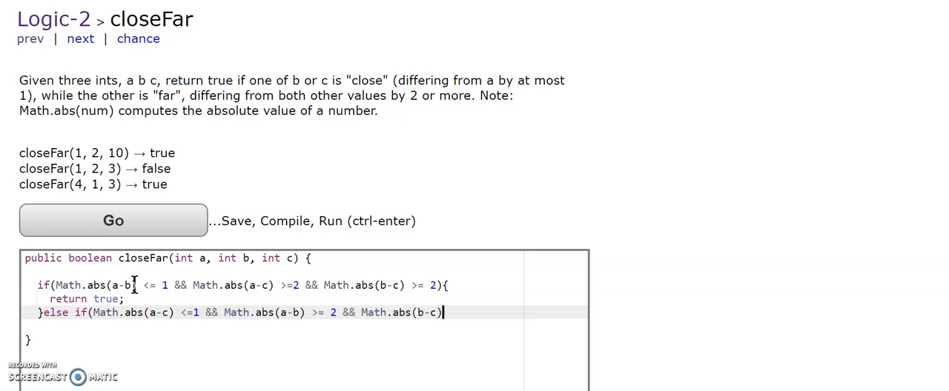
pyautogui.write('=')
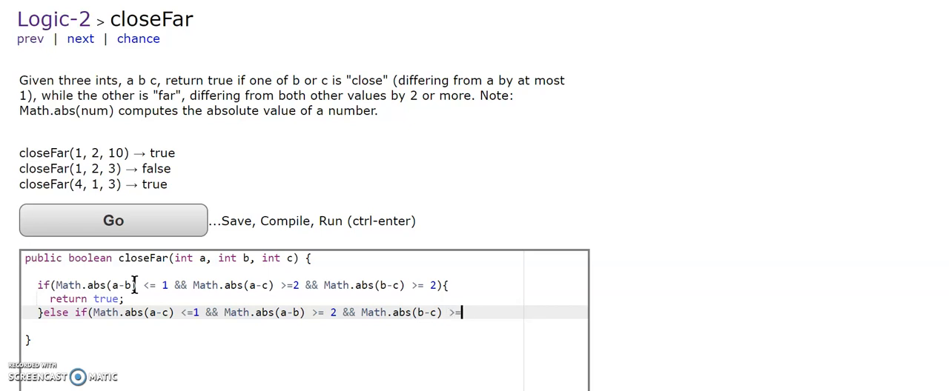
pyautogui.write('2){')
pyautogui.write('}else{')
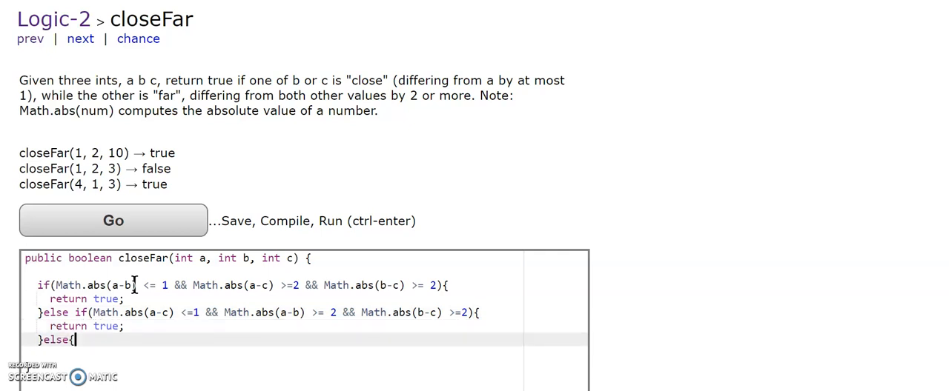
# End with else return false and run the tests to get All Correct
pyautogui.write('return false;')
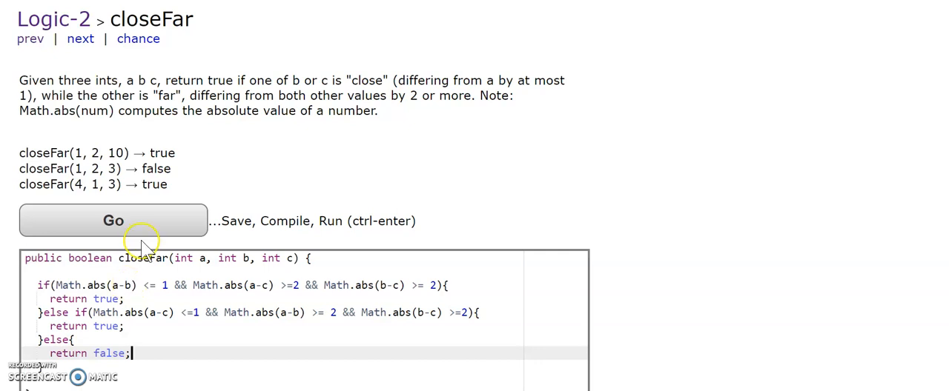
pyautogui.click(113, 221)
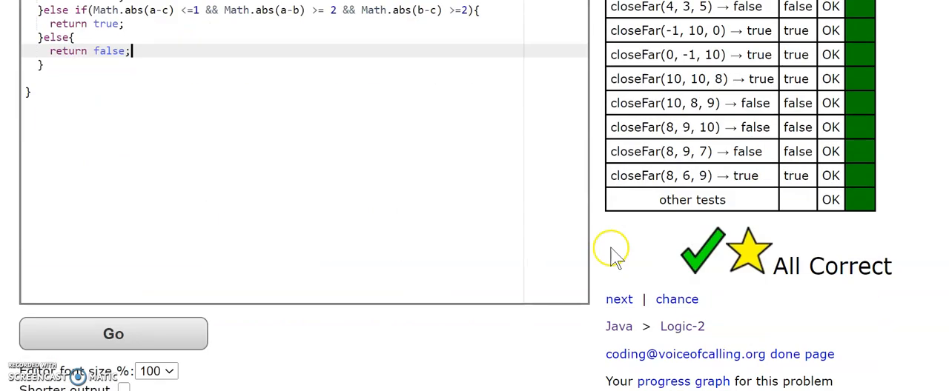